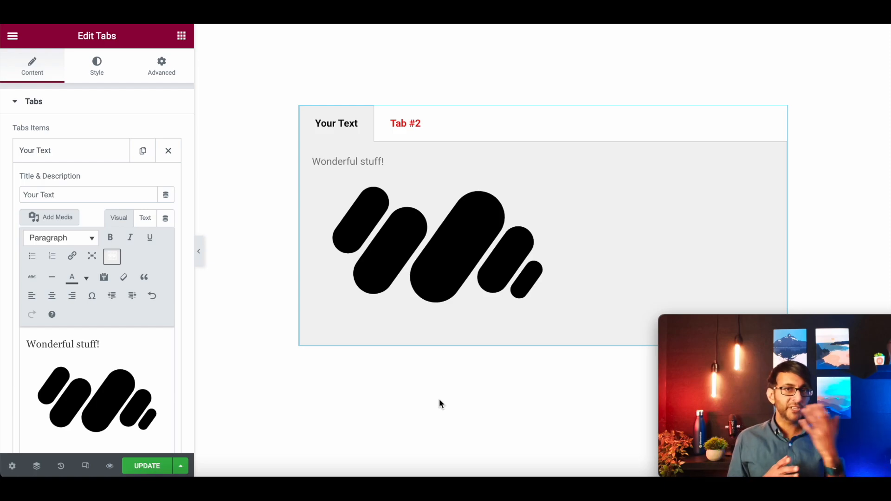
- Check the second tab, then select the first tab's description for replacement with 'Super-duper code!'
click(405, 124)
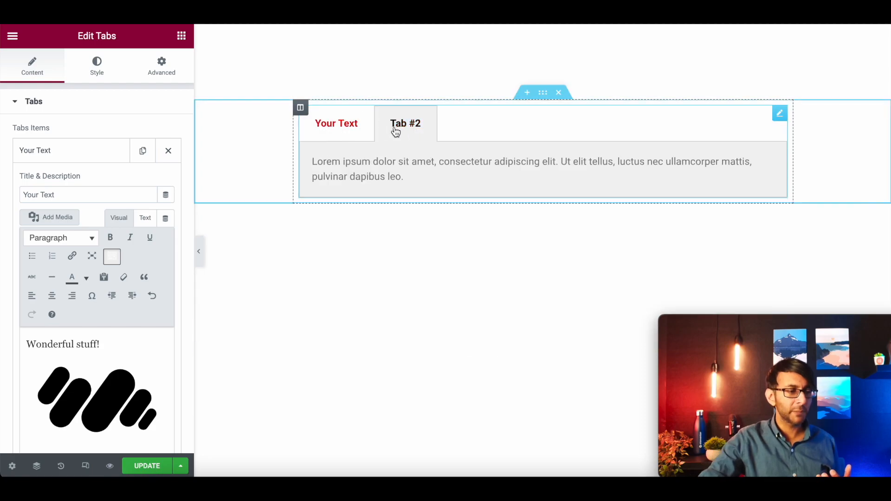
click(336, 123)
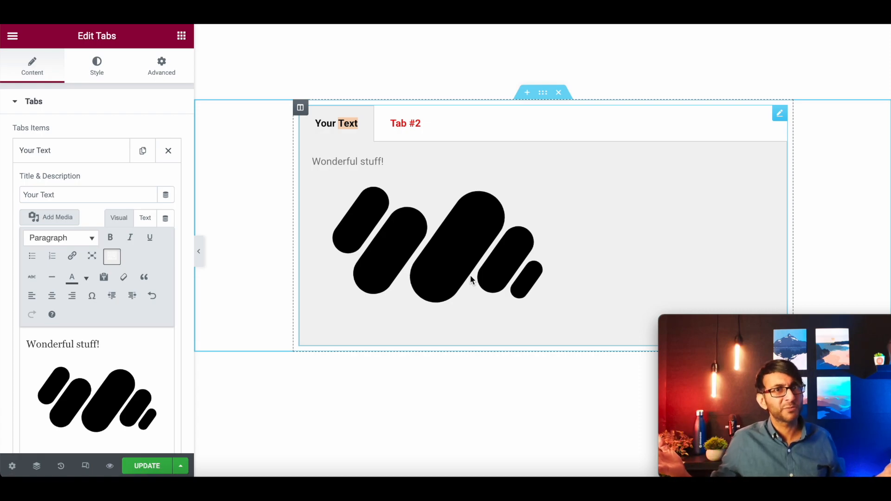
mouse_move(359, 159)
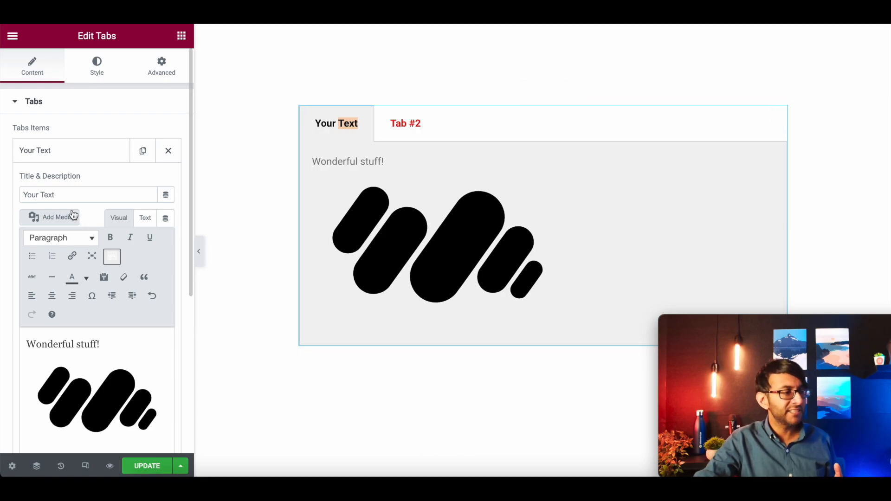
double_click(45, 195)
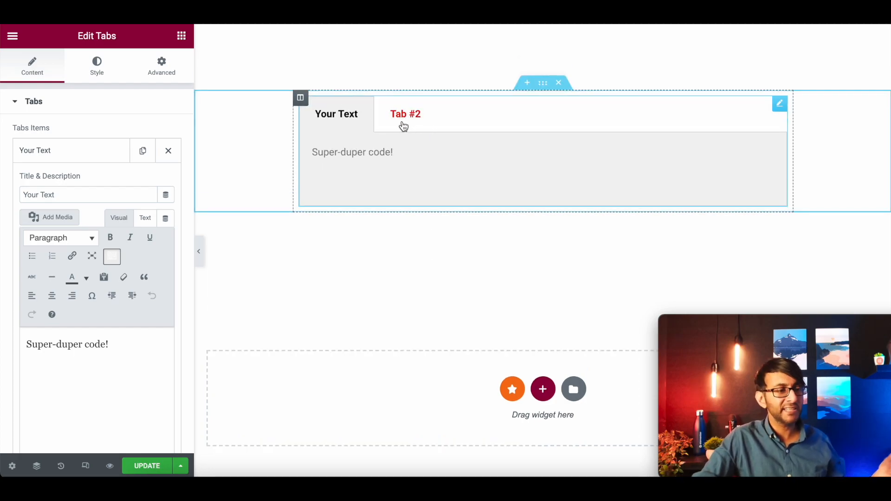
mouse_move(349, 125)
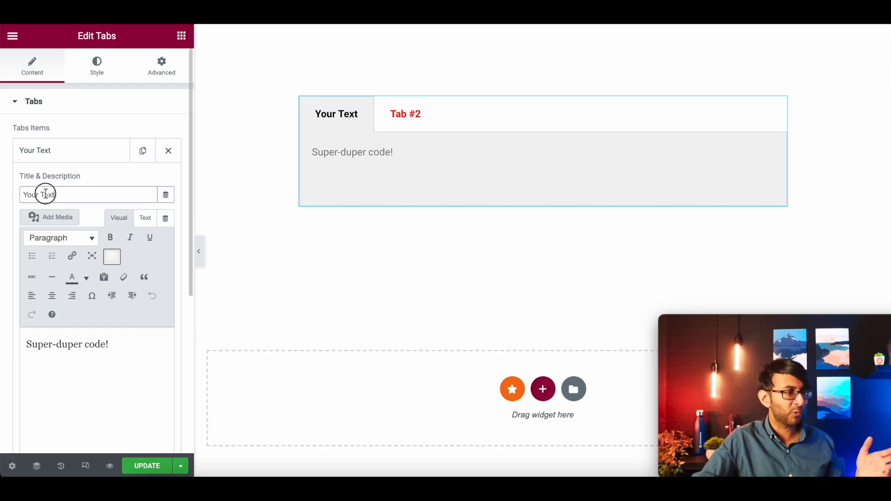
- Select the first tab's title for replacement with a Lion.png img tag plus 'Your Text'
double_click(41, 195)
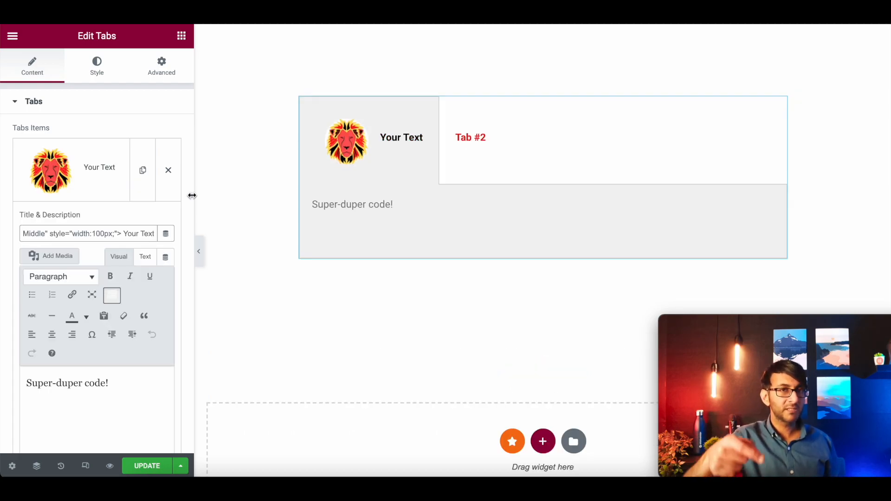
mouse_move(166, 234)
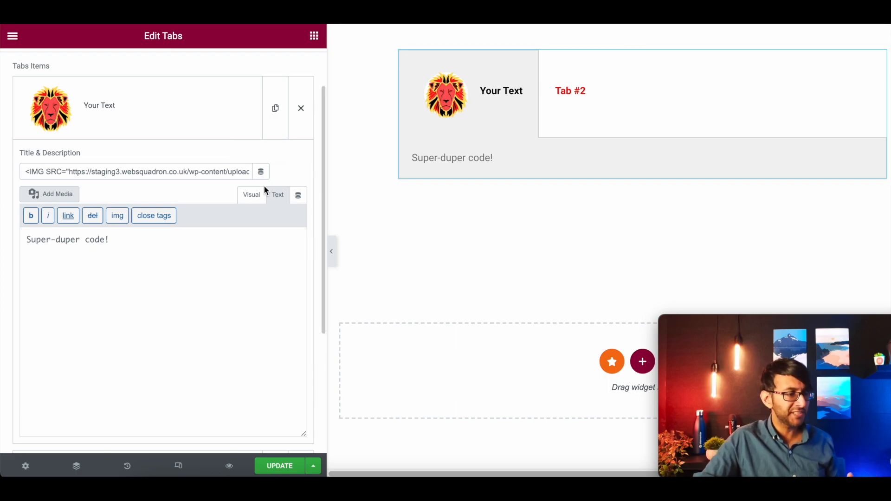
- Switch the description editor to Text (HTML) mode for adding the lion img tag
click(251, 194)
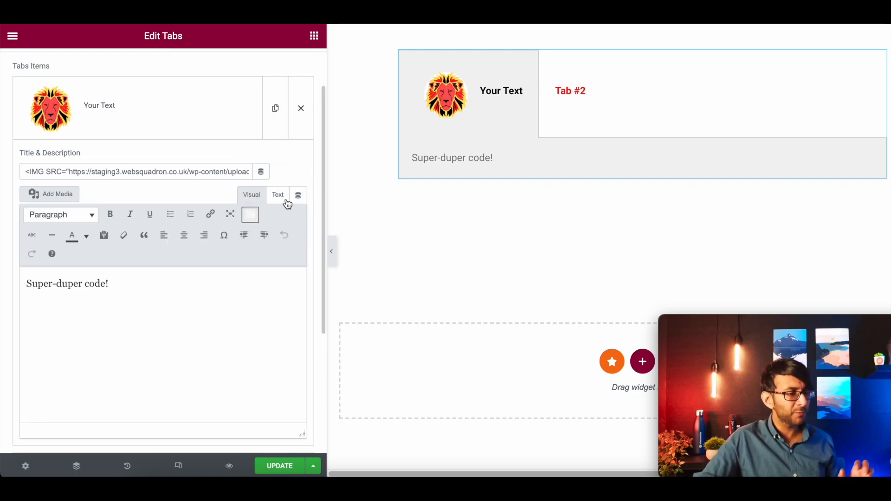
click(277, 194)
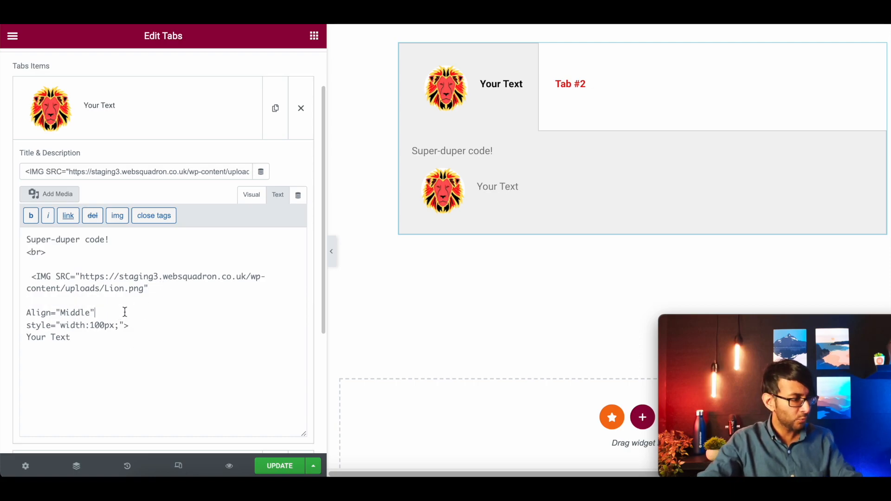
- Try left, bottom and middle as the content image's Align value, ending on right
double_click(75, 313)
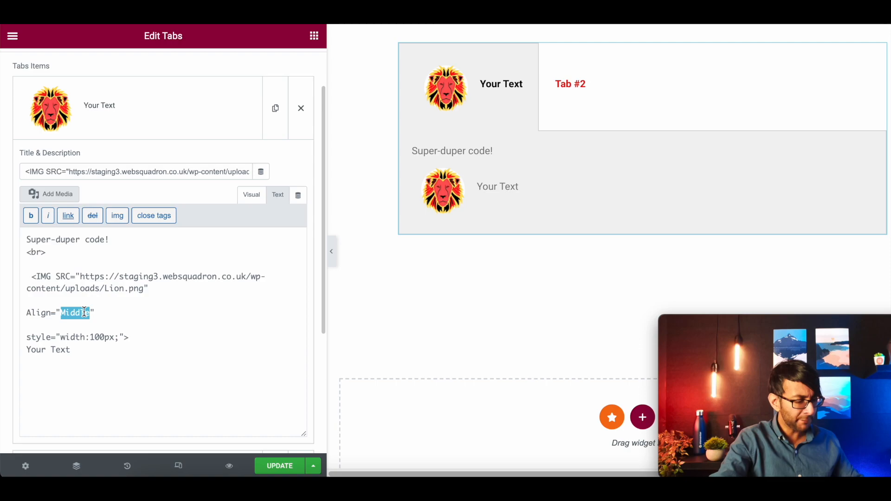
text(left)
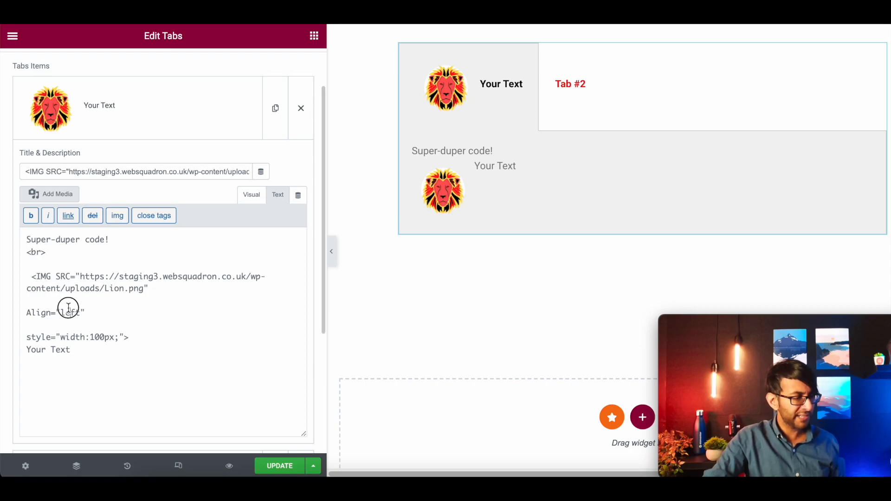
text(bottom)
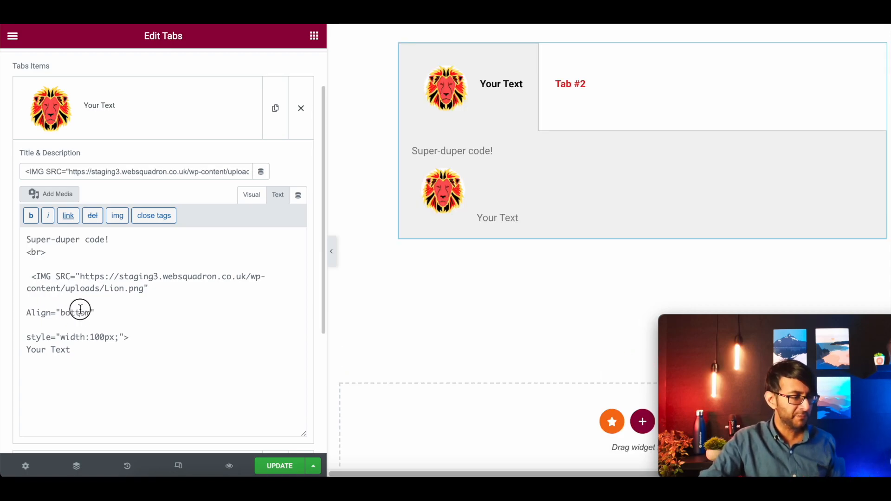
text(middle)
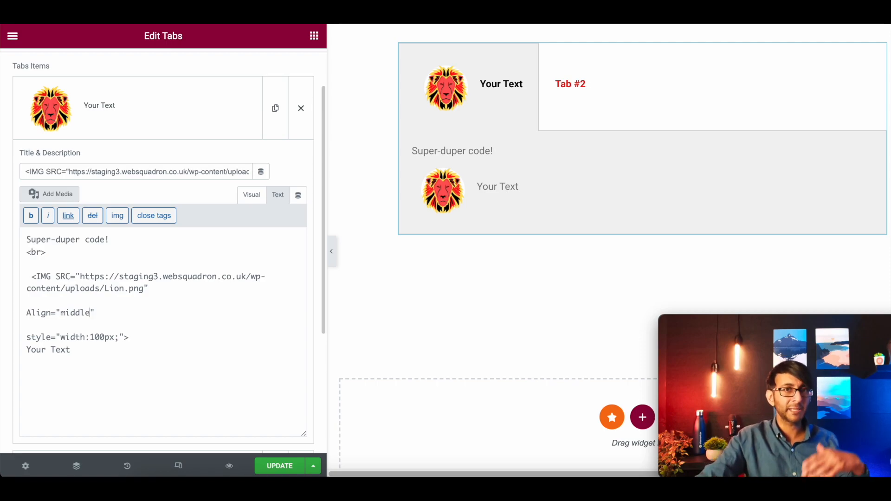
double_click(75, 313)
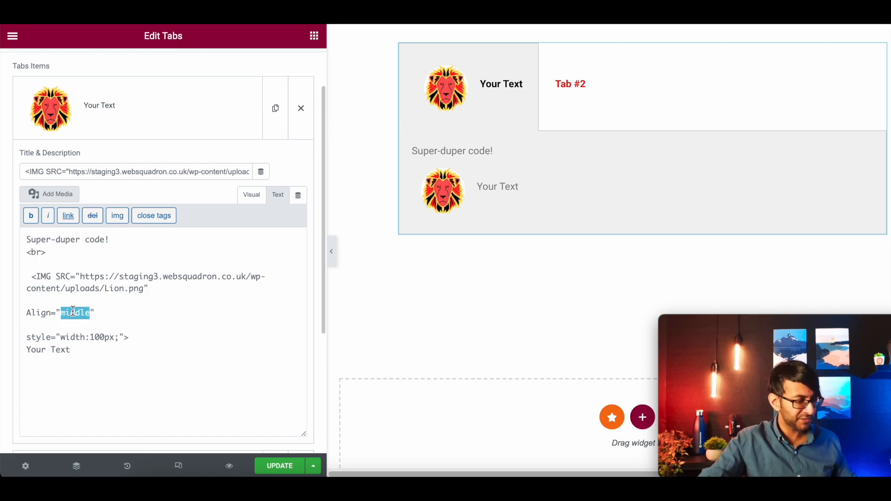
text(right)
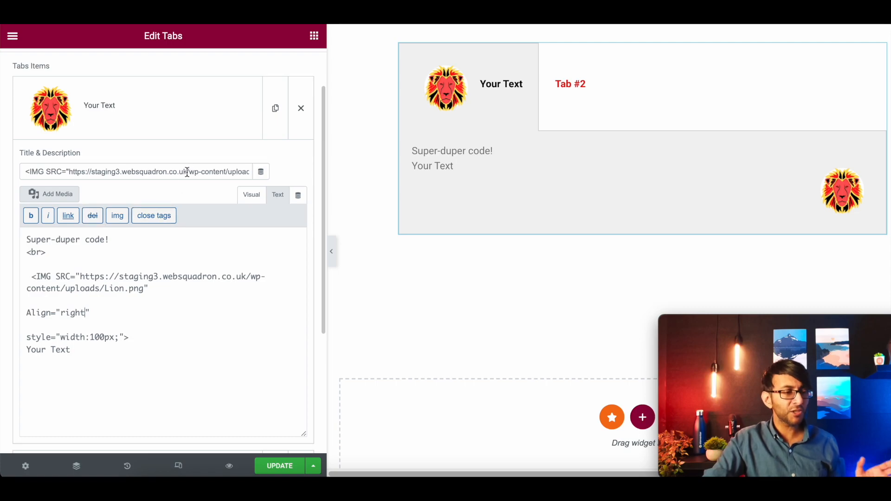
mouse_move(153, 347)
text(middle)
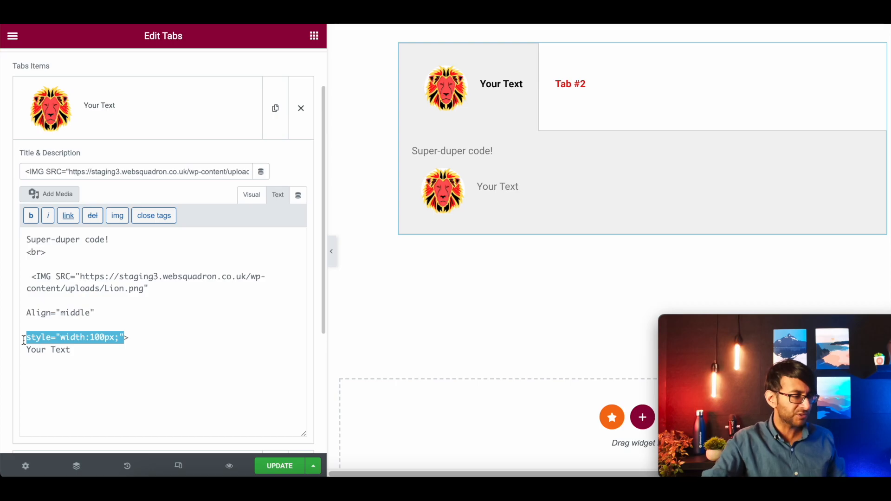
key(Delete)
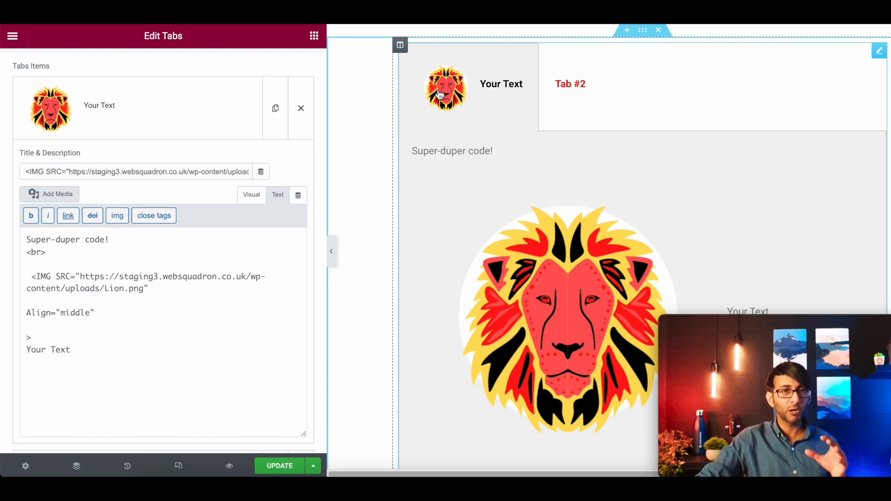
mouse_move(622, 379)
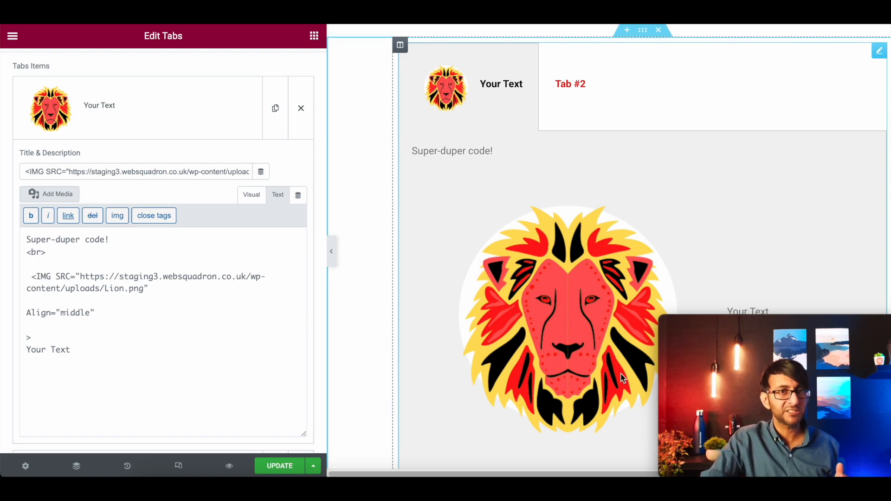
mouse_move(538, 346)
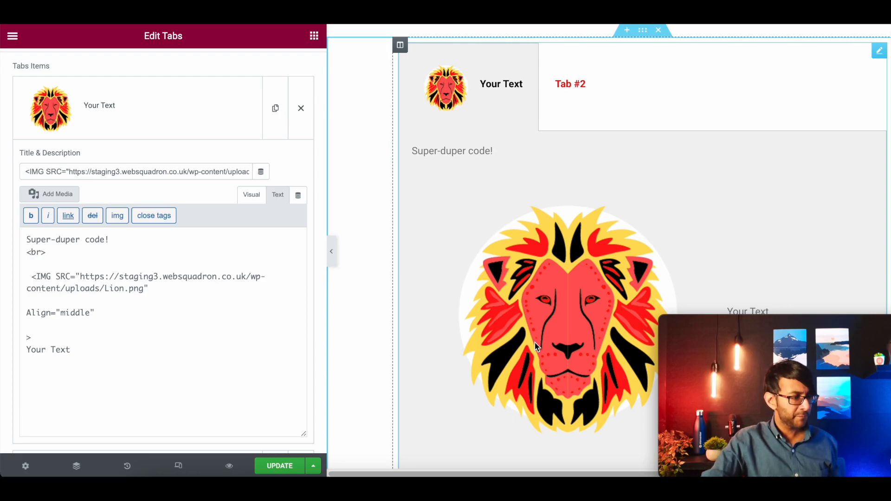
text(style="width:100px;")
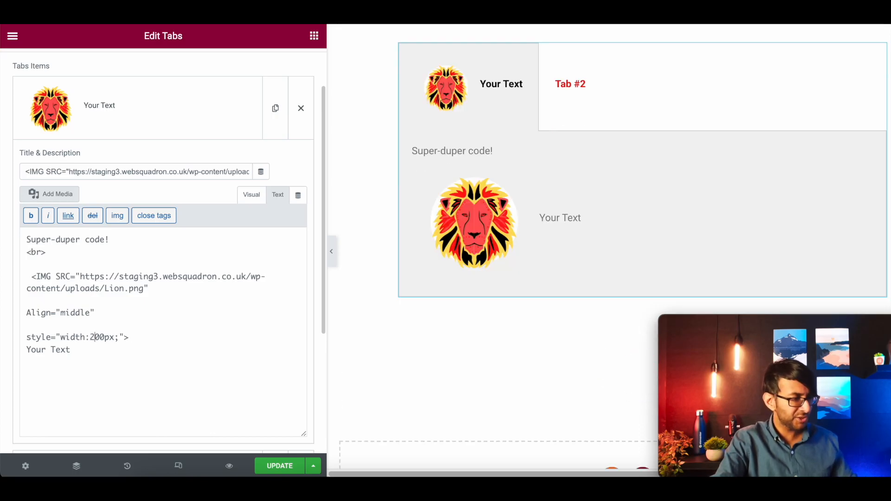
text(100)
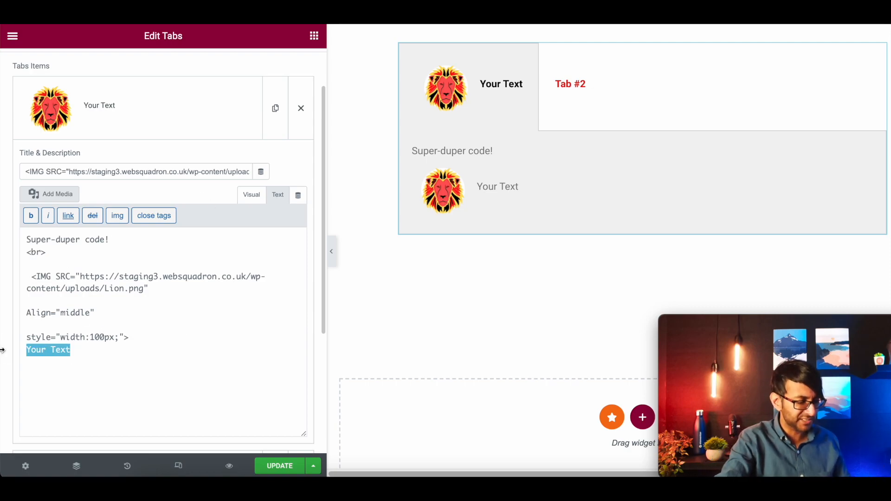
- Change the text beside the lion to 'Whatever' and save the page with Update
text(Whatever)
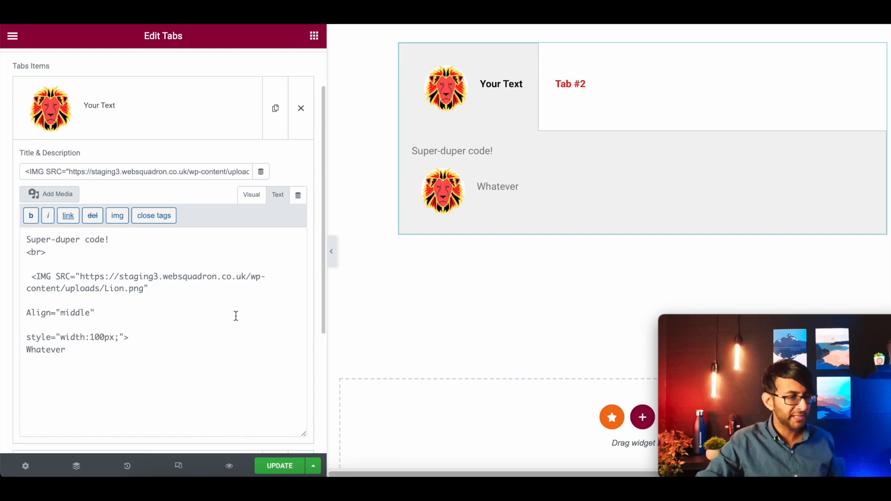
mouse_move(380, 268)
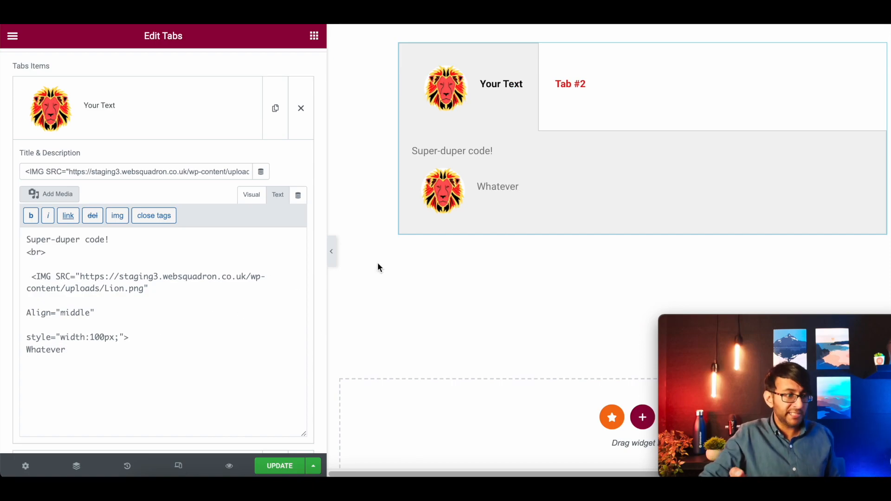
click(279, 466)
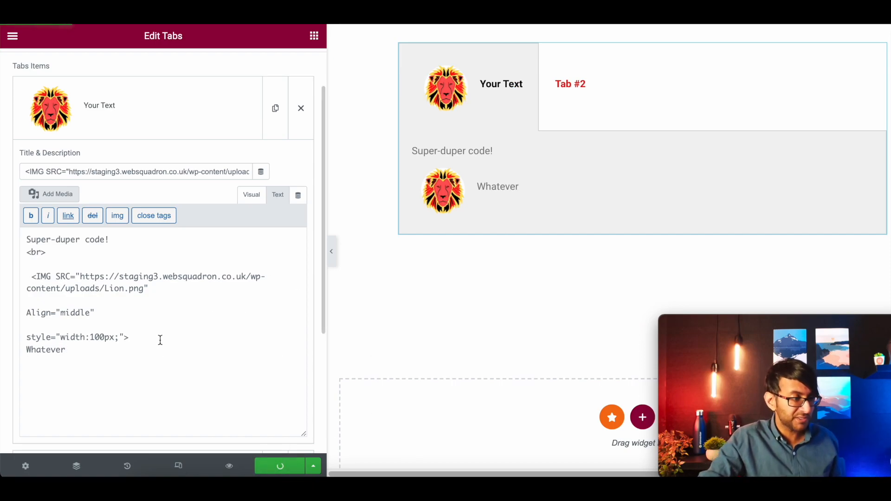